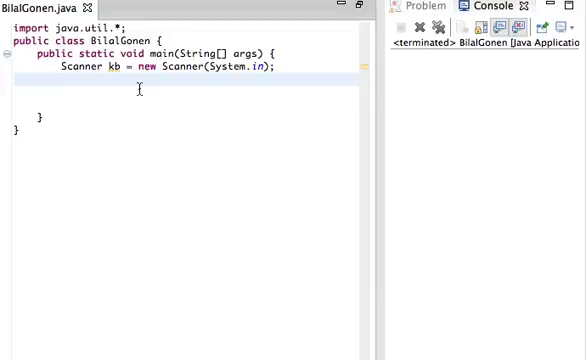
# Declare int a and print the "Number: " prompt with System.out.print.
pyautogui.write('int')
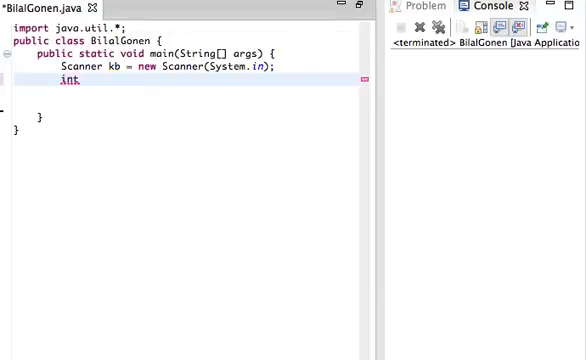
pyautogui.write('a;')
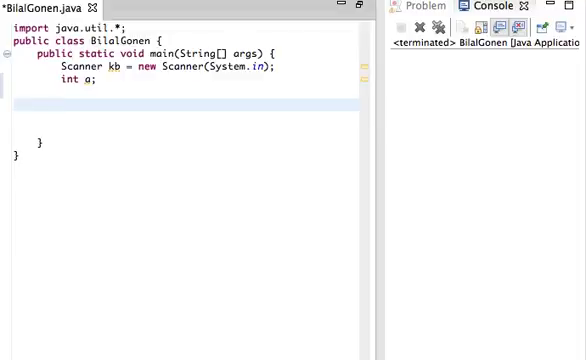
pyautogui.write('System.out.print(b);')
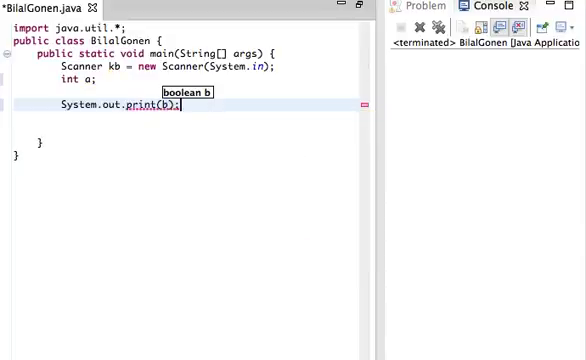
pyautogui.write('""')
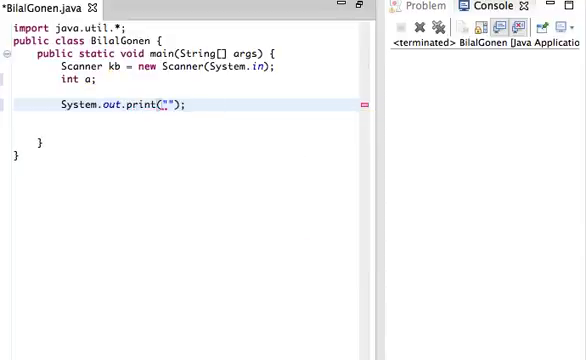
pyautogui.write('Number:')
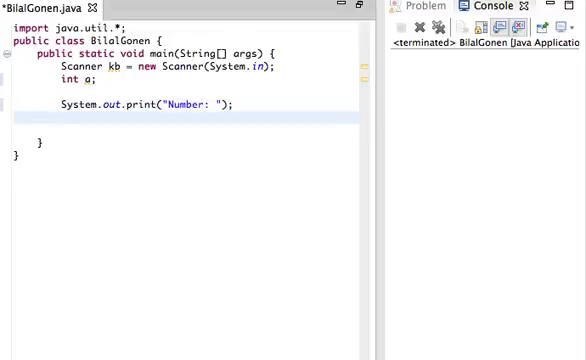
# Read the user's integer into a with a = kb.nextInt();.
pyautogui.write('a =')
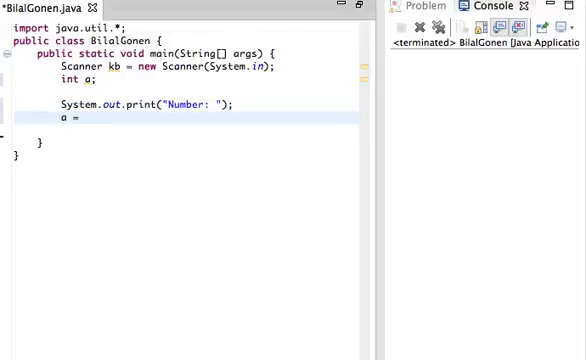
pyautogui.write('k')
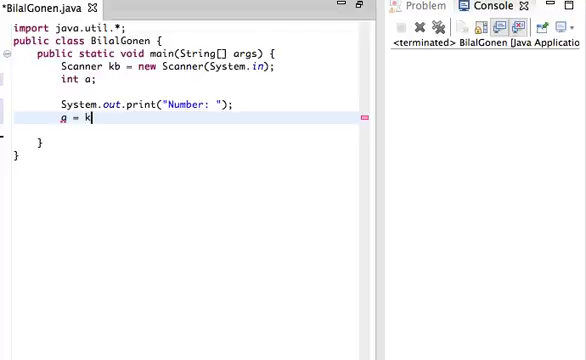
pyautogui.write('b.nextInt();')
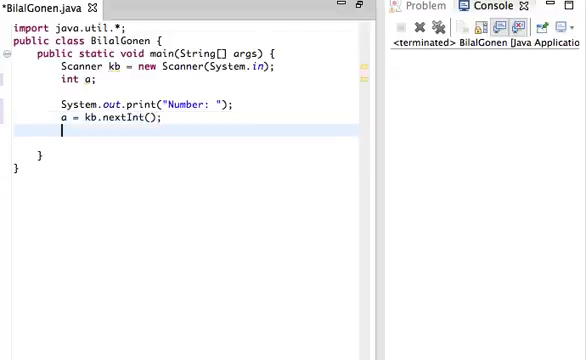
# Add an if(a%2 == 0){ } block below the nextInt line.
pyautogui.write('if')
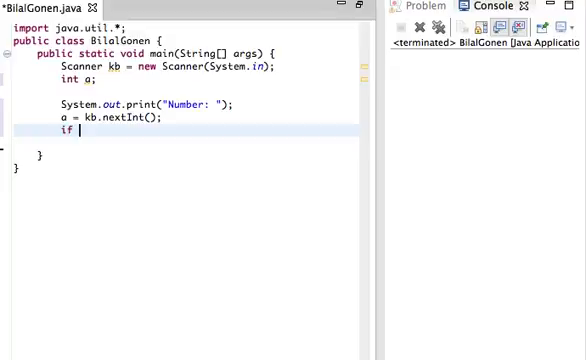
pyautogui.write('()')
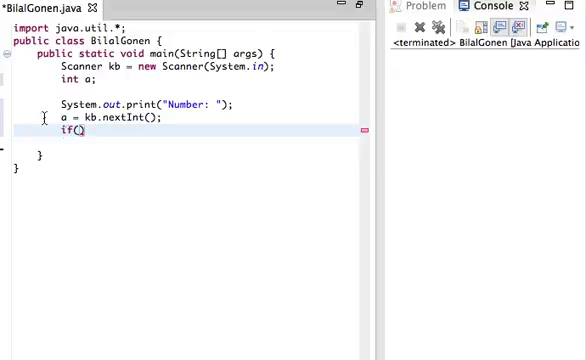
pyautogui.moveTo(140, 136)
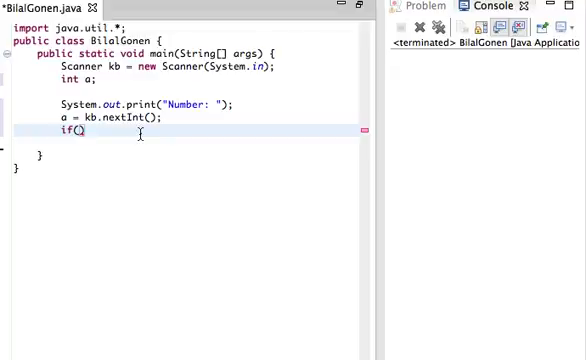
pyautogui.write('{')
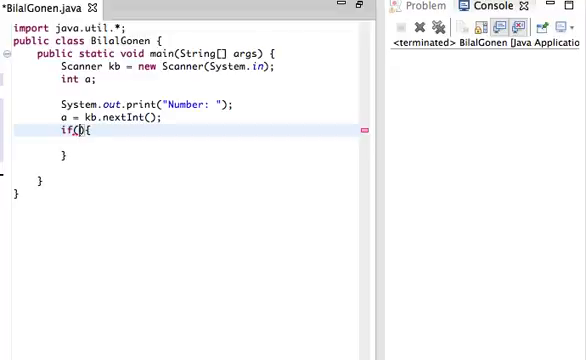
pyautogui.write('a')
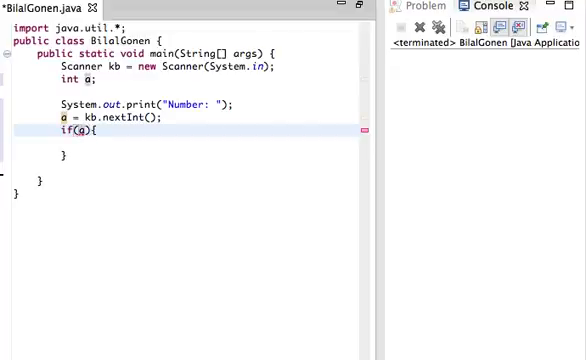
pyautogui.write('%')
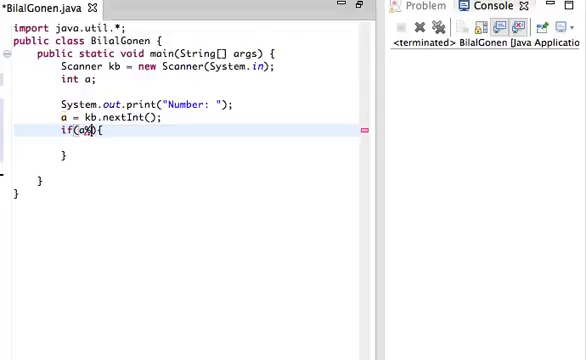
pyautogui.write('%')
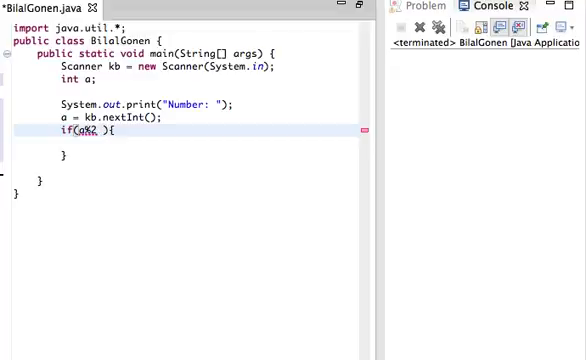
pyautogui.write('==')
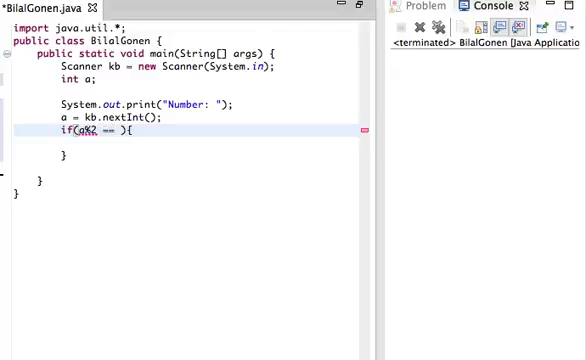
pyautogui.write('0')
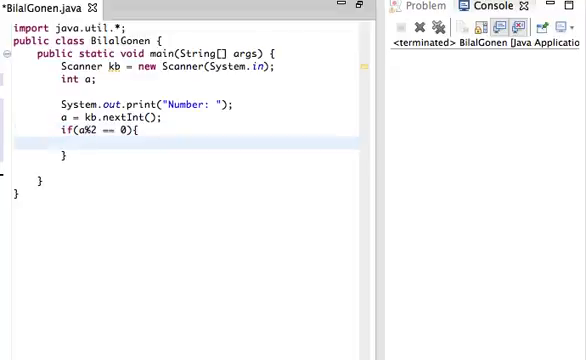
# Inside the if block, write System.out.println(a + " is a even number.");.
pyautogui.write('System')
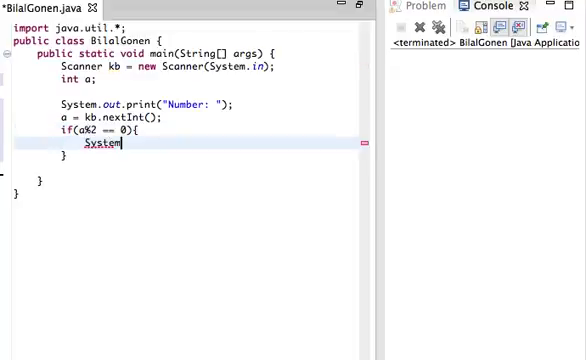
pyautogui.write('.out.println();')
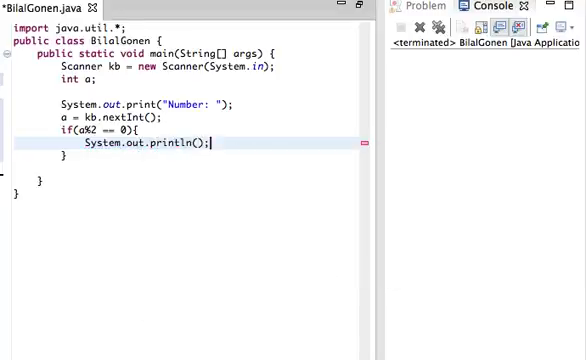
pyautogui.write('a')
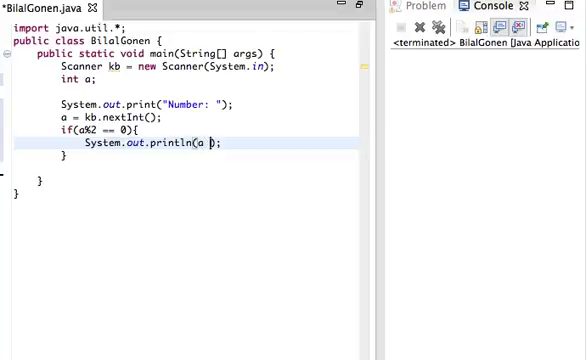
pyautogui.write('+""')
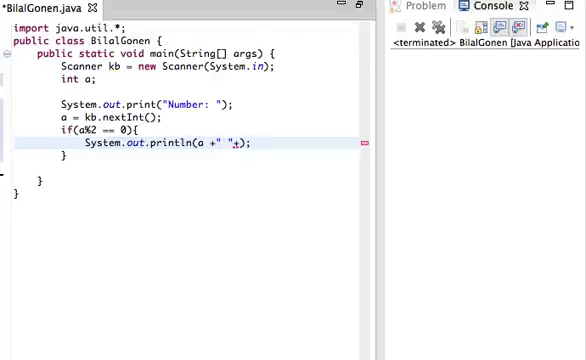
pyautogui.write('is a')
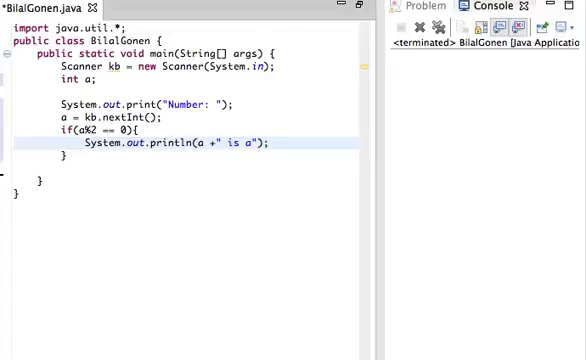
pyautogui.write('even number.')
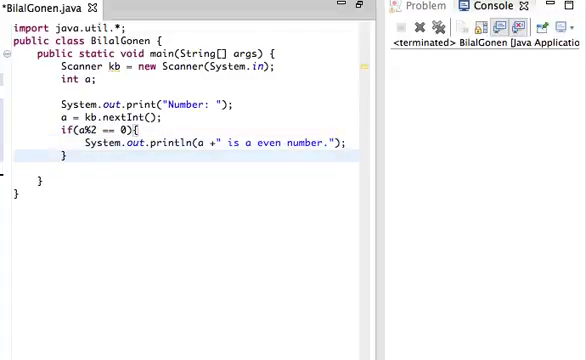
# Add an else block printing a + " is an odd number." and run the program.
pyautogui.write('else')
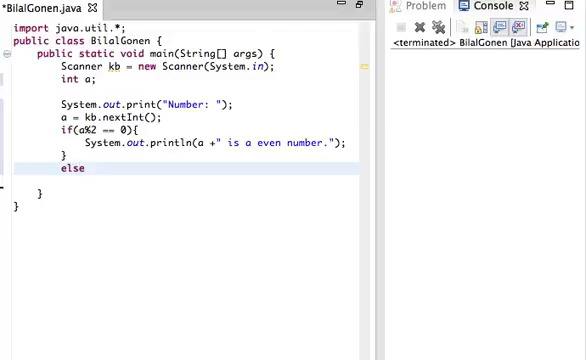
pyautogui.write('{')
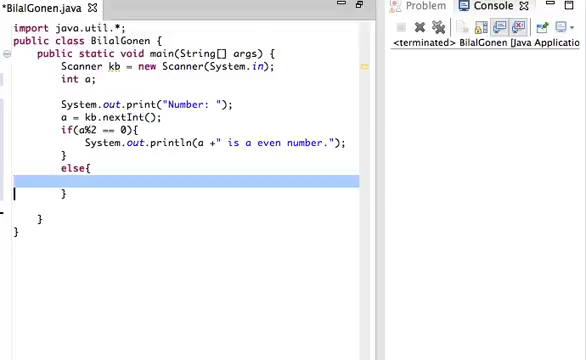
pyautogui.write('System.out.println(a +" is a even number.");')
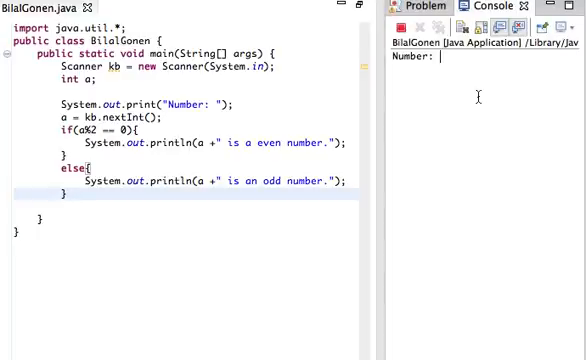
# Enter 23 in the Console so the program reports it as an odd number.
pyautogui.write('20')
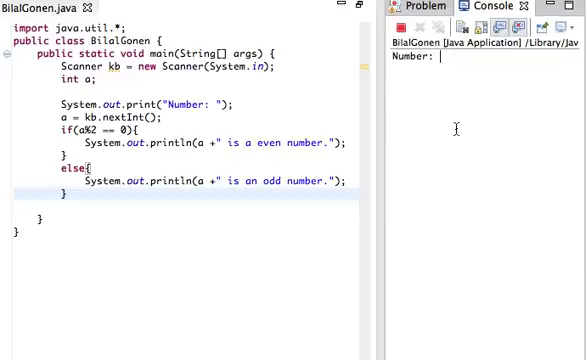
pyautogui.write('23')
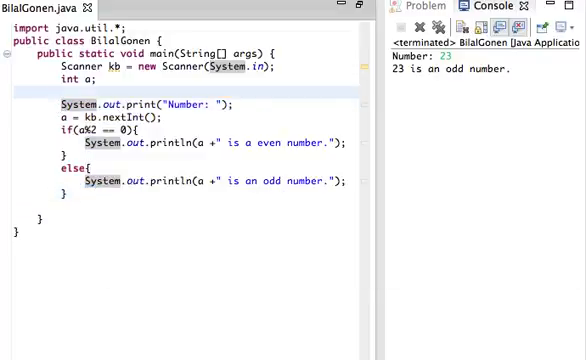
# Wrap the prompt, input and even/odd check in a do{ ... }while(true); loop.
pyautogui.write('wh')
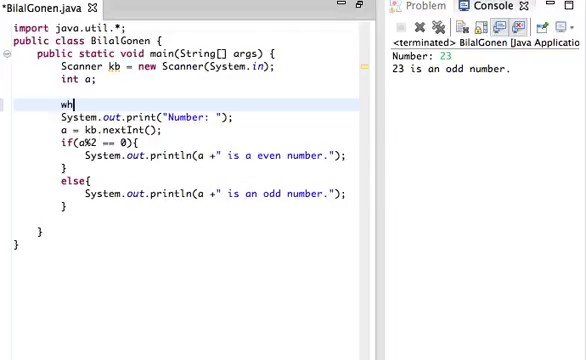
pyautogui.write('ile')
pyautogui.write('}')
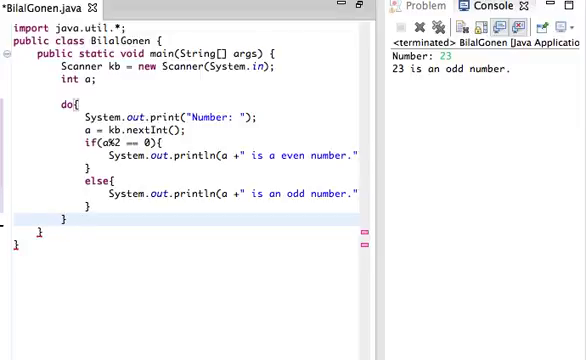
pyautogui.write('while')
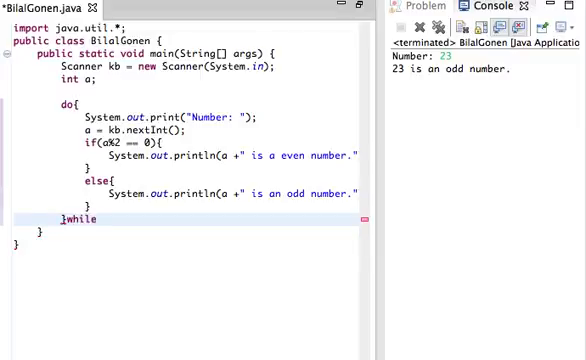
pyautogui.write('();')
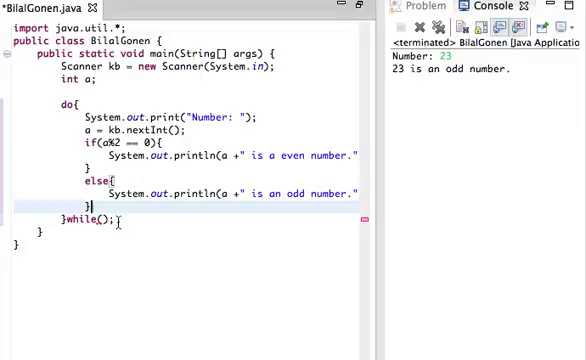
pyautogui.write('true')
pyautogui.write('if')
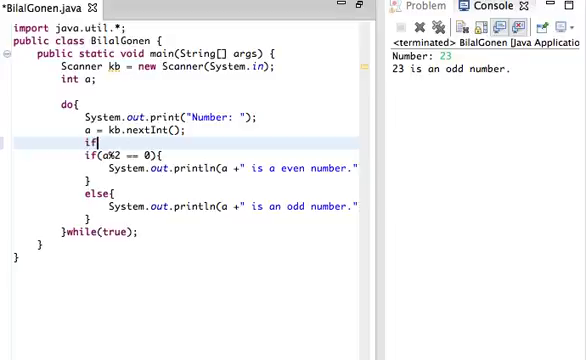
# Add if(a == -1) break; after the nextInt line and rerun the program.
pyautogui.write('()')
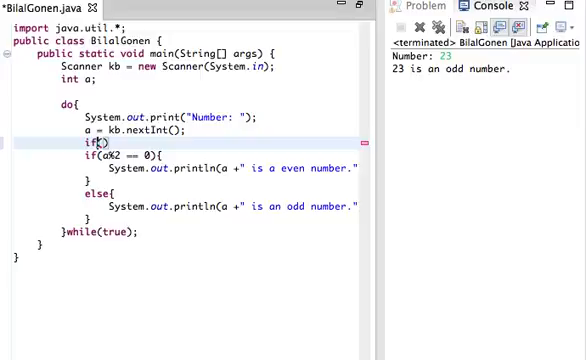
pyautogui.write('a')
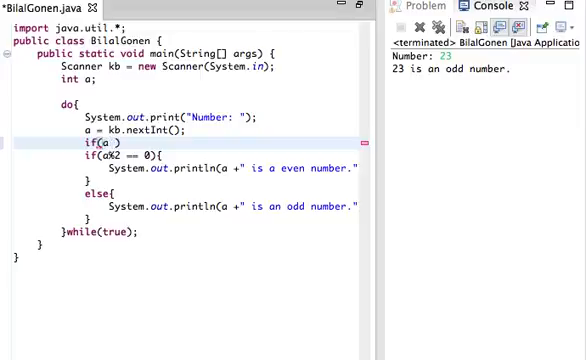
pyautogui.write('== -1')
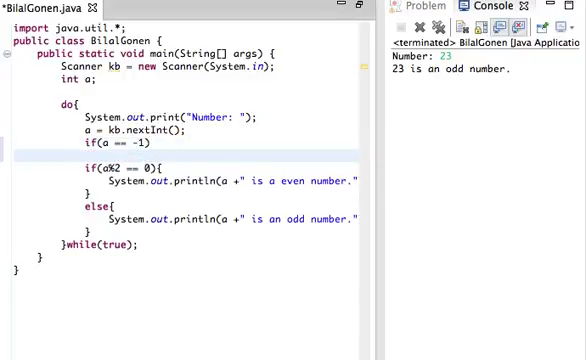
pyautogui.write('break;')
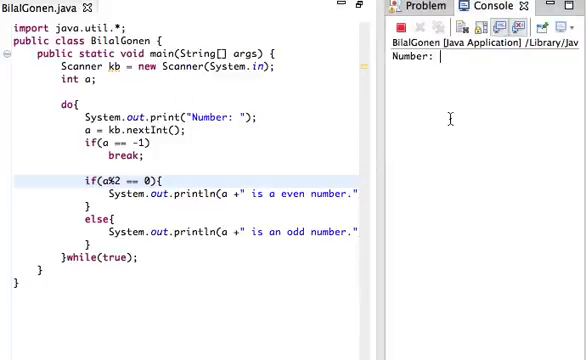
# Enter 20 (reported even), then -1 to end the looping program.
pyautogui.write('20')
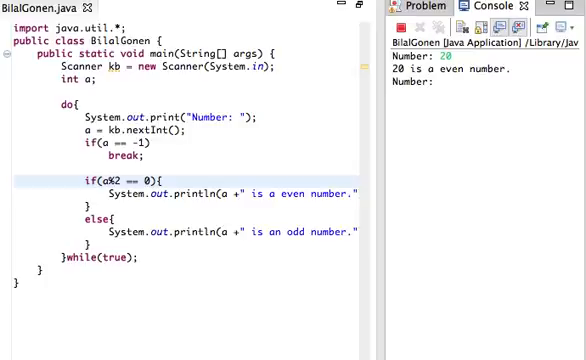
pyautogui.write('0')
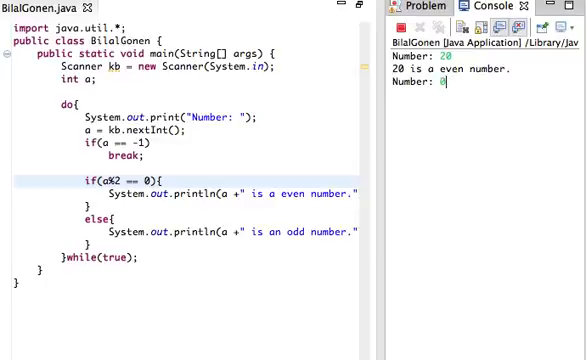
pyautogui.write('-1')
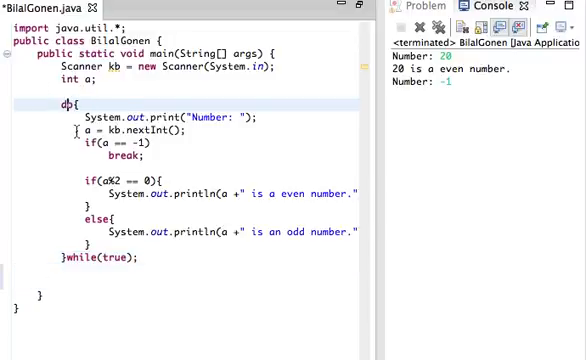
# Change to while(a != -1){...}, reading the number before the loop and at its end, then run.
pyautogui.click(258, 104)
pyautogui.write('while(a != -1){')
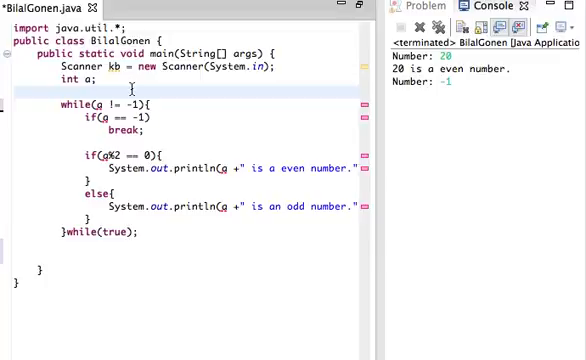
pyautogui.write('System.out.print("Number: ");')
pyautogui.write('a = kb.nextInt();')
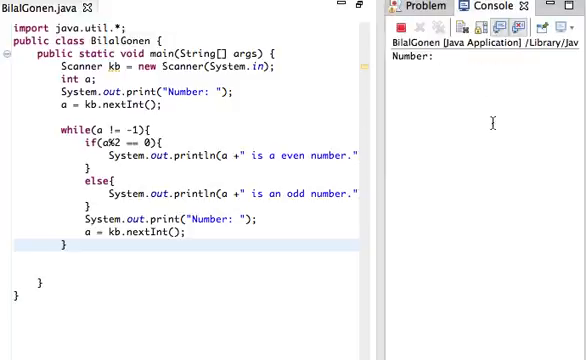
# Enter 20 (reported even), then -1 to end the while-loop version.
pyautogui.write('20')
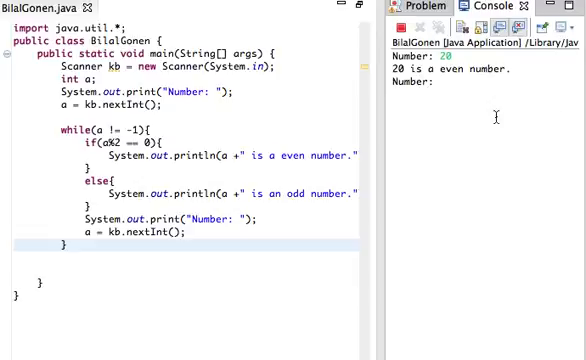
pyautogui.write('-1')
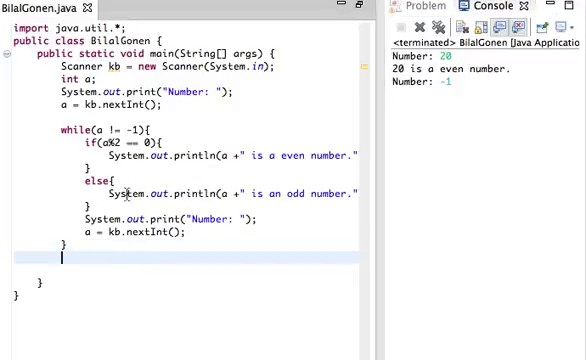
pyautogui.write('S')
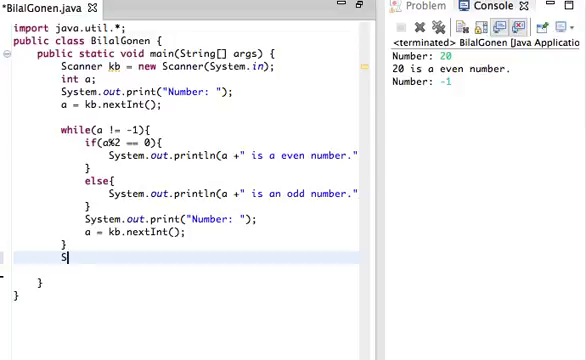
# Add System.out.println("Good Bye.."); after the while loop's closing brace.
pyautogui.write('ystem.out')
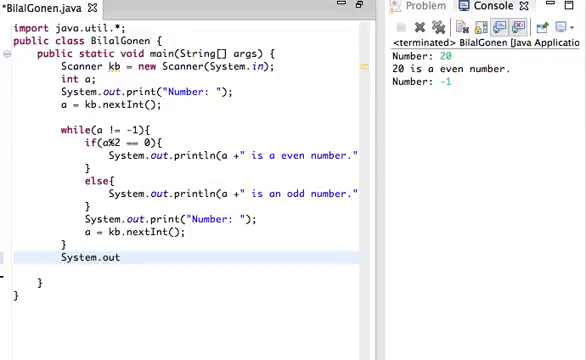
pyautogui.write('.println();')
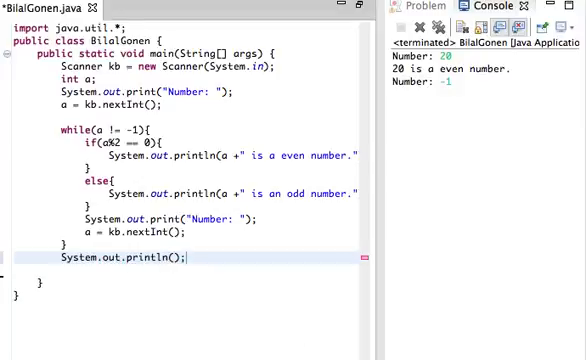
pyautogui.write('""')
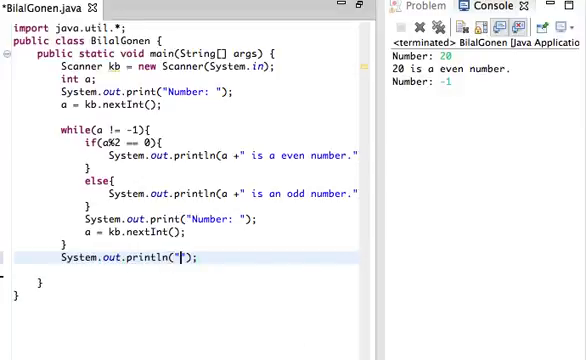
pyautogui.write('Good')
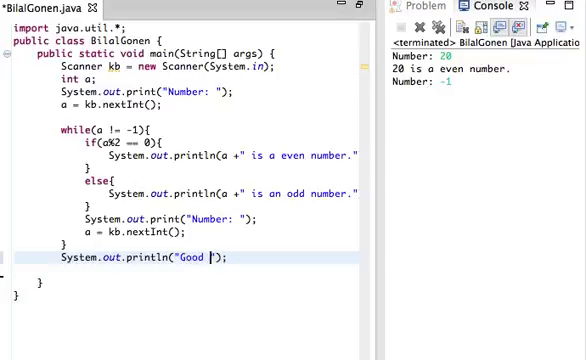
pyautogui.write('Bye..')
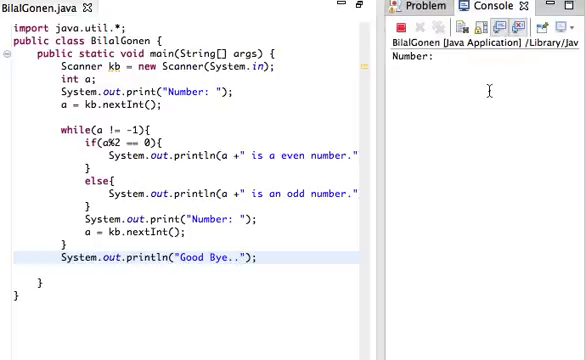
# Enter 3 in the Console (reported odd), then -1 to stop the program.
pyautogui.write('3')
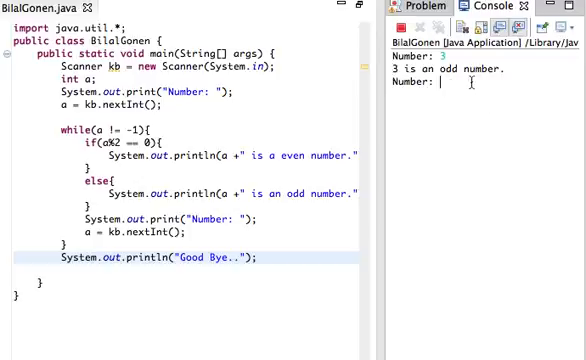
pyautogui.write('-1')
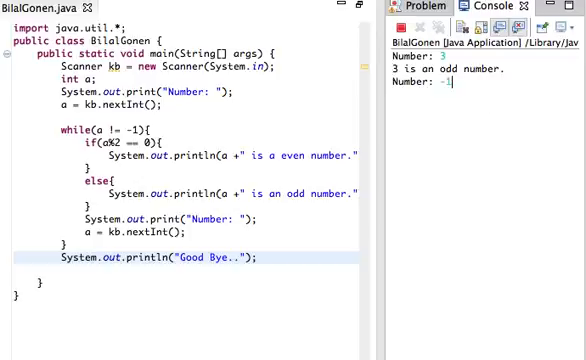